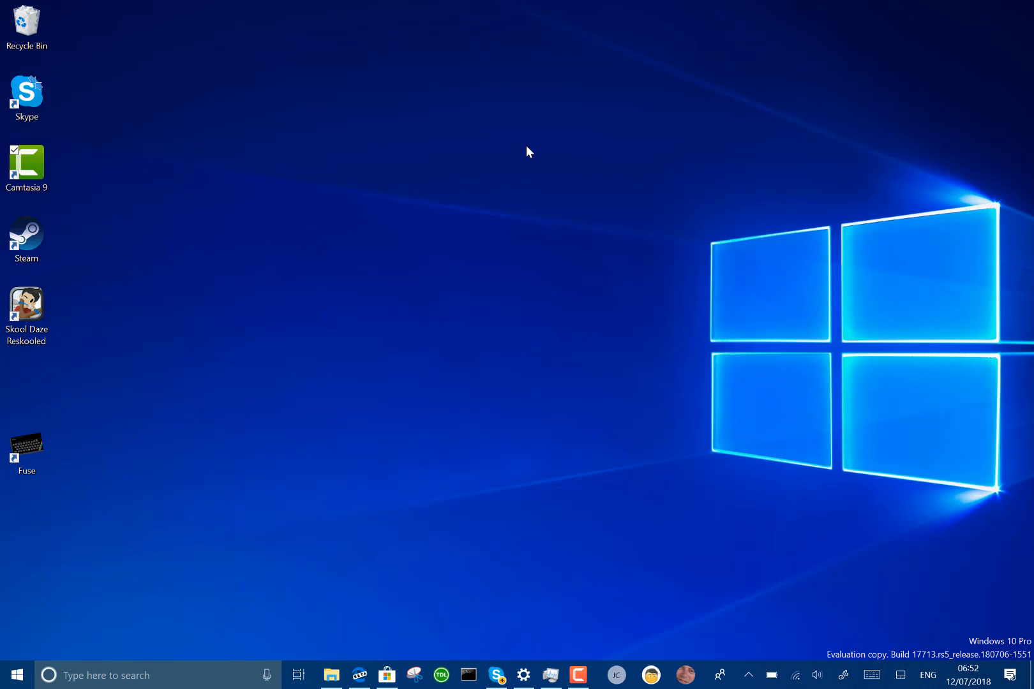
{"action": "mouse_move", "coordinate": [514, 563]}
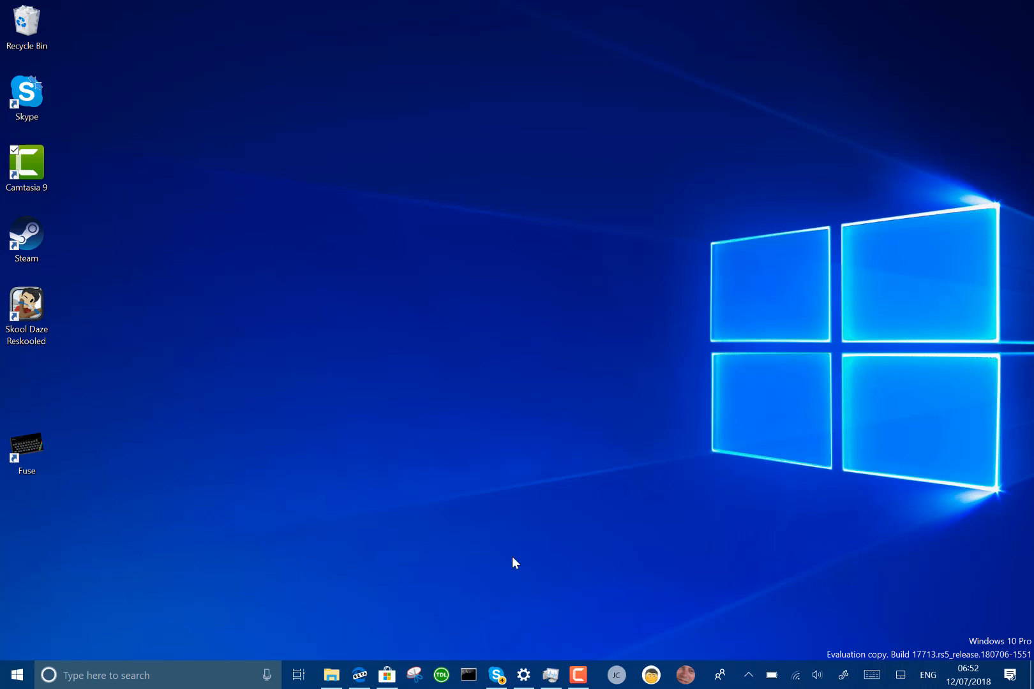
Step: Bring up the Windows Insider Programme page showing Fast-pace preview build preferences
{"action": "left_click", "coordinate": [523, 675]}
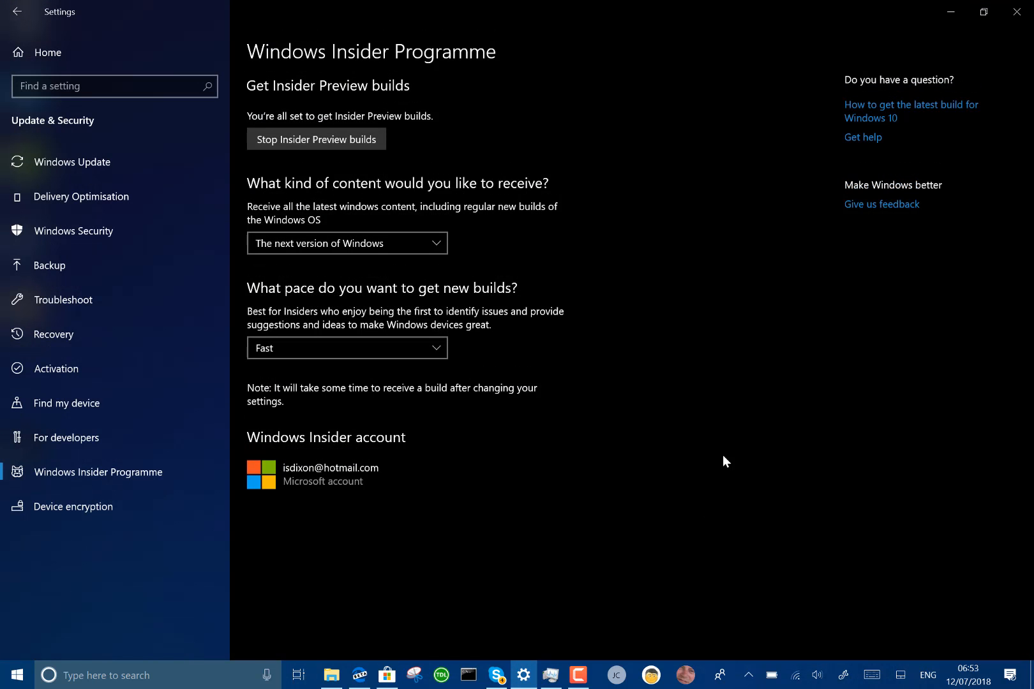
{"action": "mouse_move", "coordinate": [747, 403]}
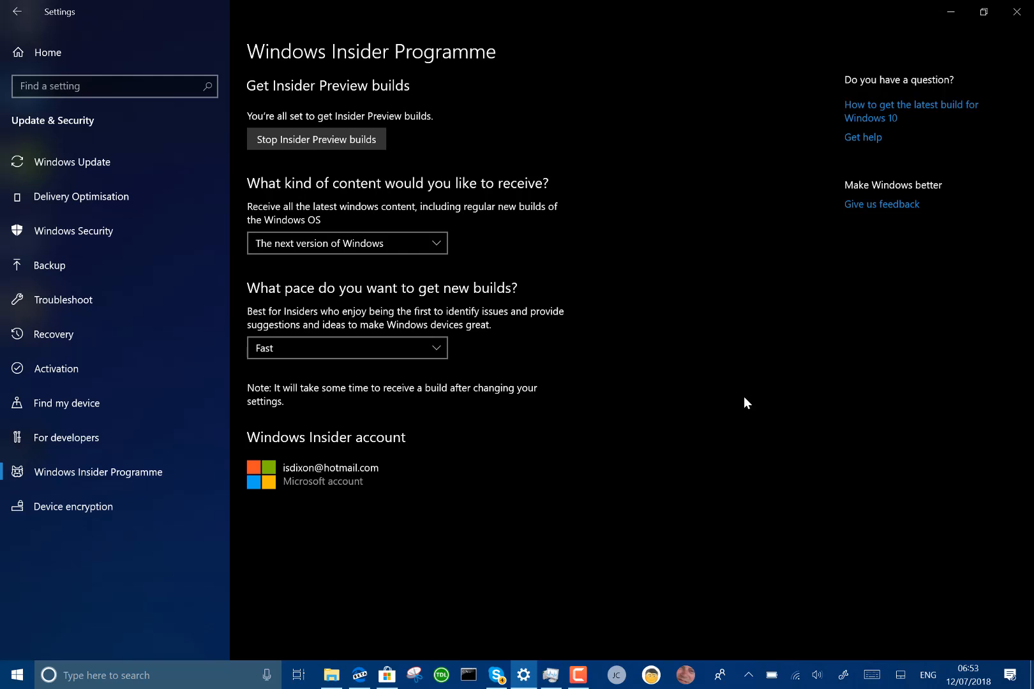
{"action": "mouse_move", "coordinate": [664, 287]}
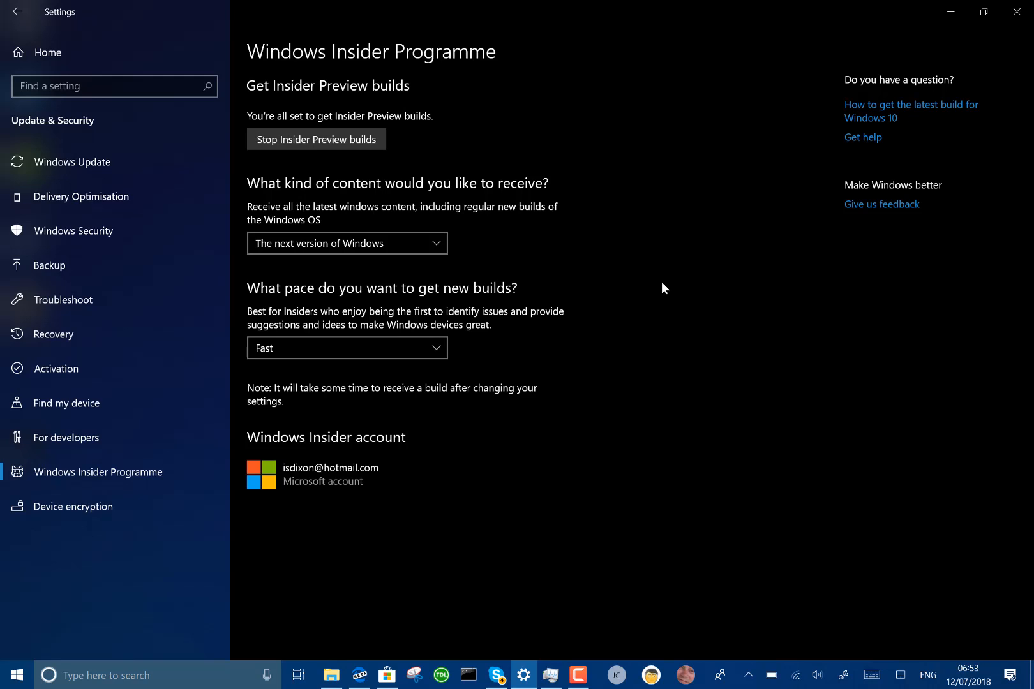
{"action": "mouse_move", "coordinate": [658, 347]}
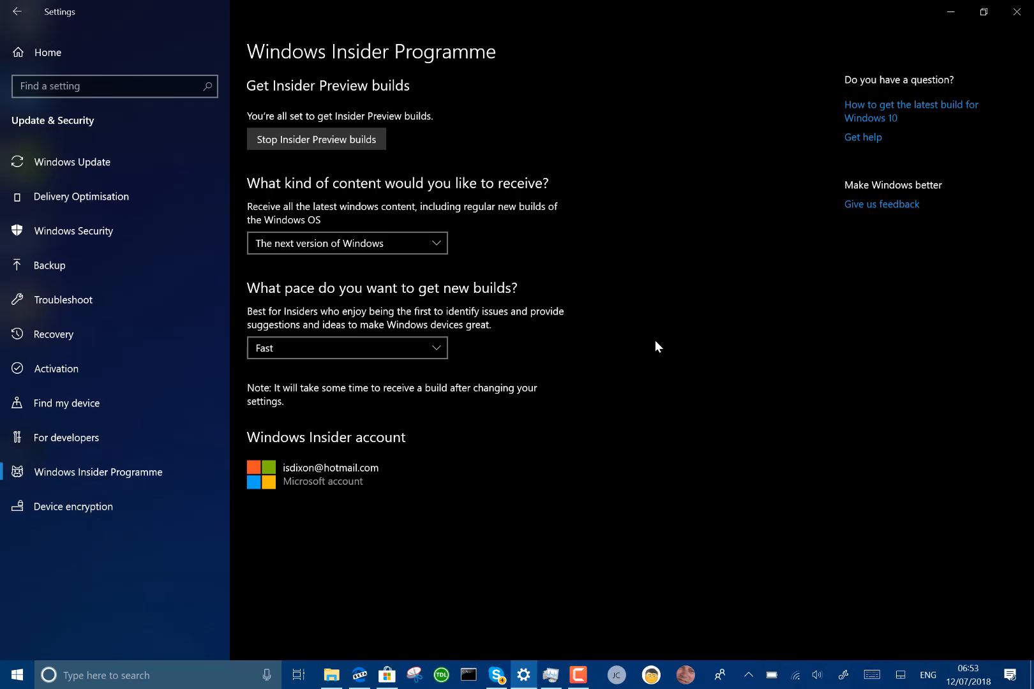
{"action": "mouse_move", "coordinate": [652, 307]}
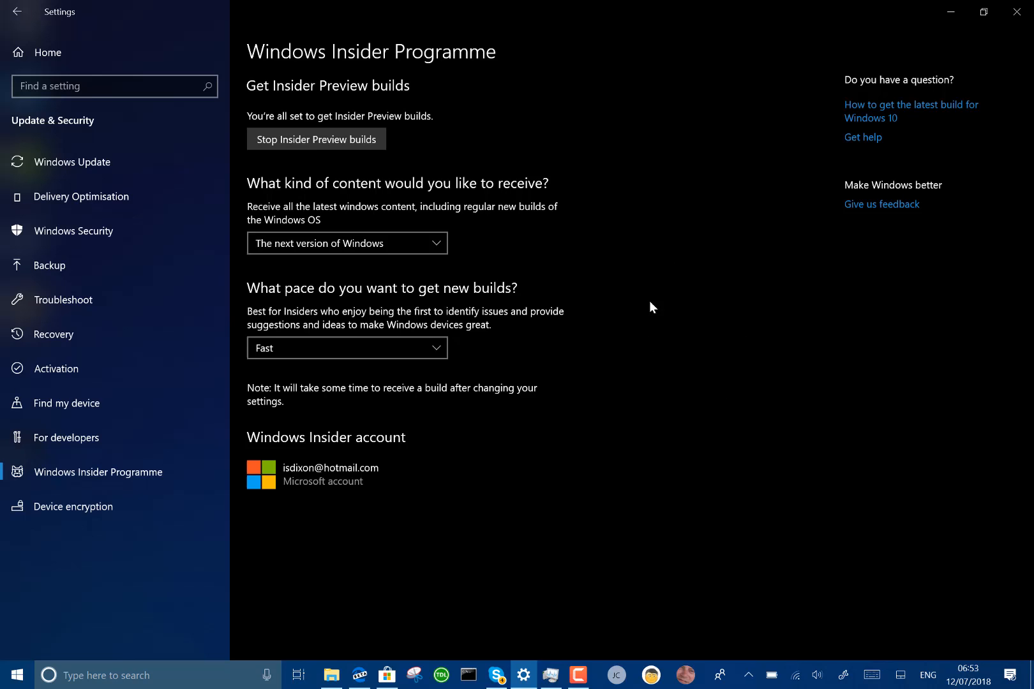
{"action": "mouse_move", "coordinate": [616, 245]}
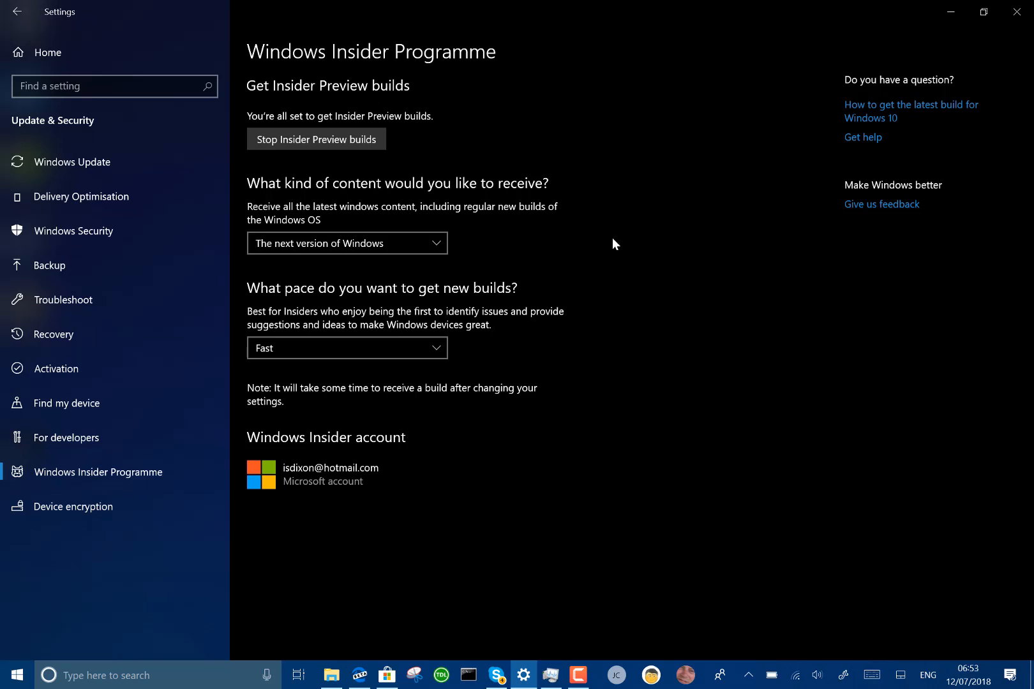
{"action": "mouse_move", "coordinate": [568, 193]}
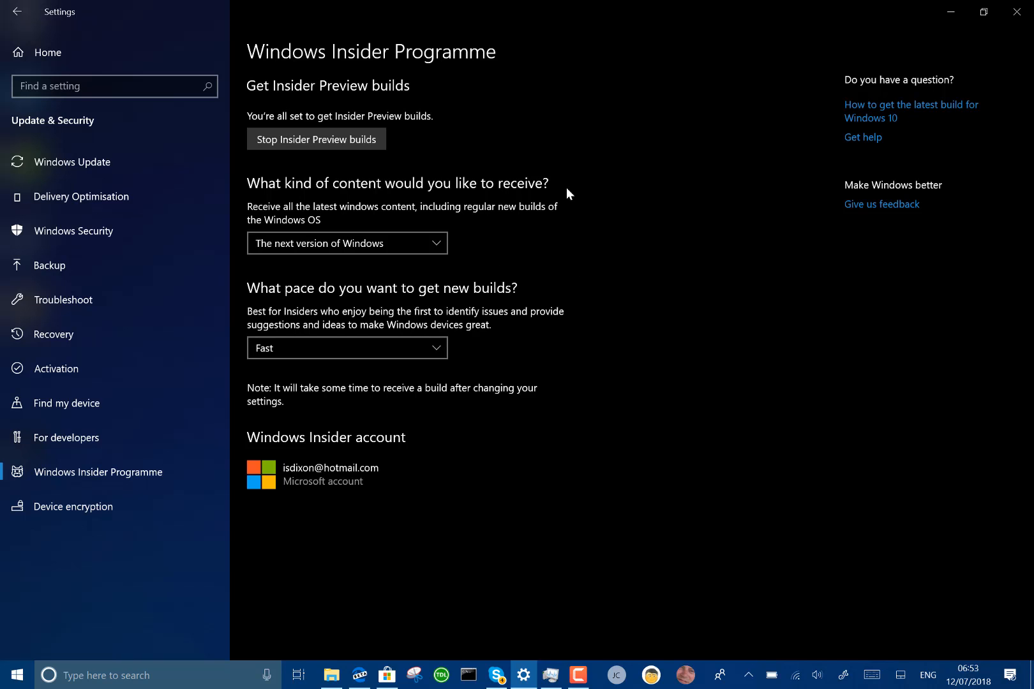
{"action": "mouse_move", "coordinate": [951, 11]}
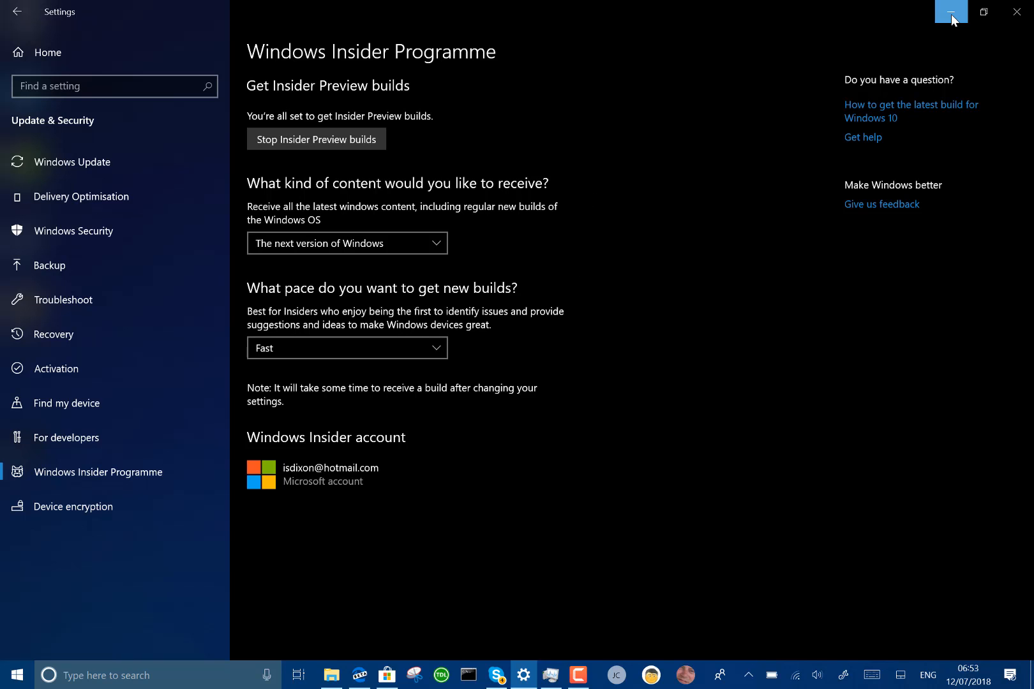
Step: Minimise Settings to reveal Edge with the Build 17713 article in reading view
{"action": "left_click", "coordinate": [951, 12]}
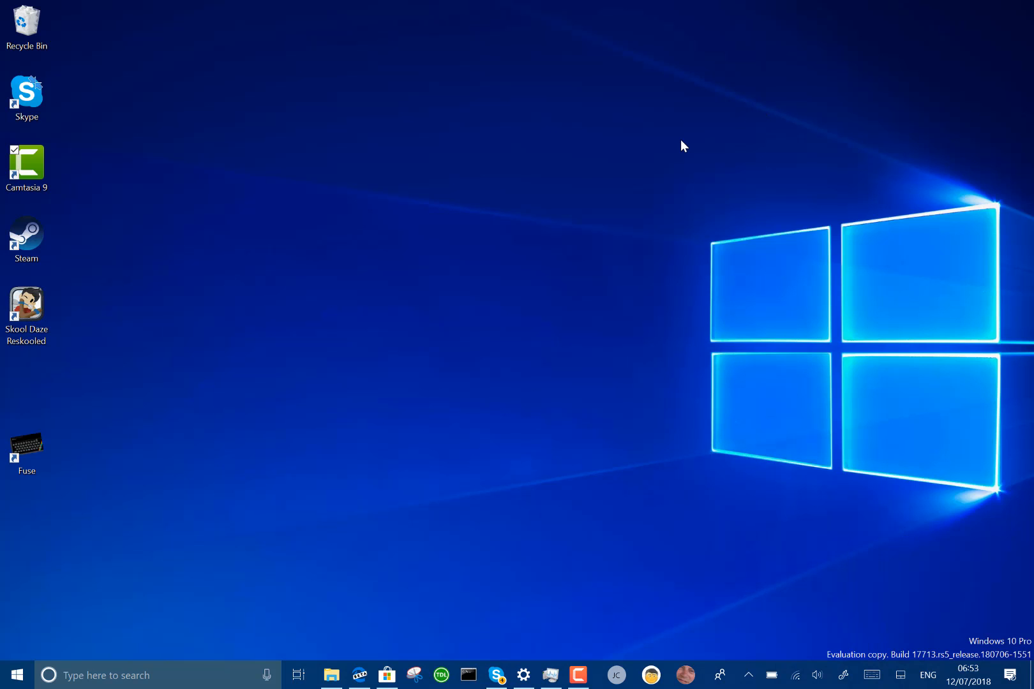
{"action": "mouse_move", "coordinate": [376, 632]}
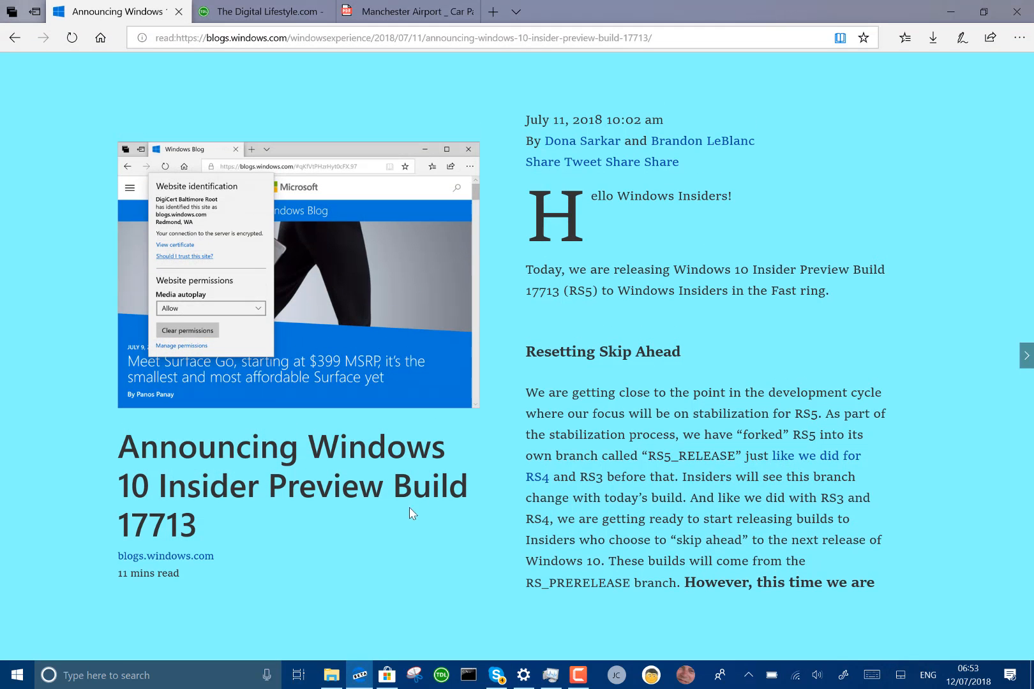
{"action": "mouse_move", "coordinate": [600, 459]}
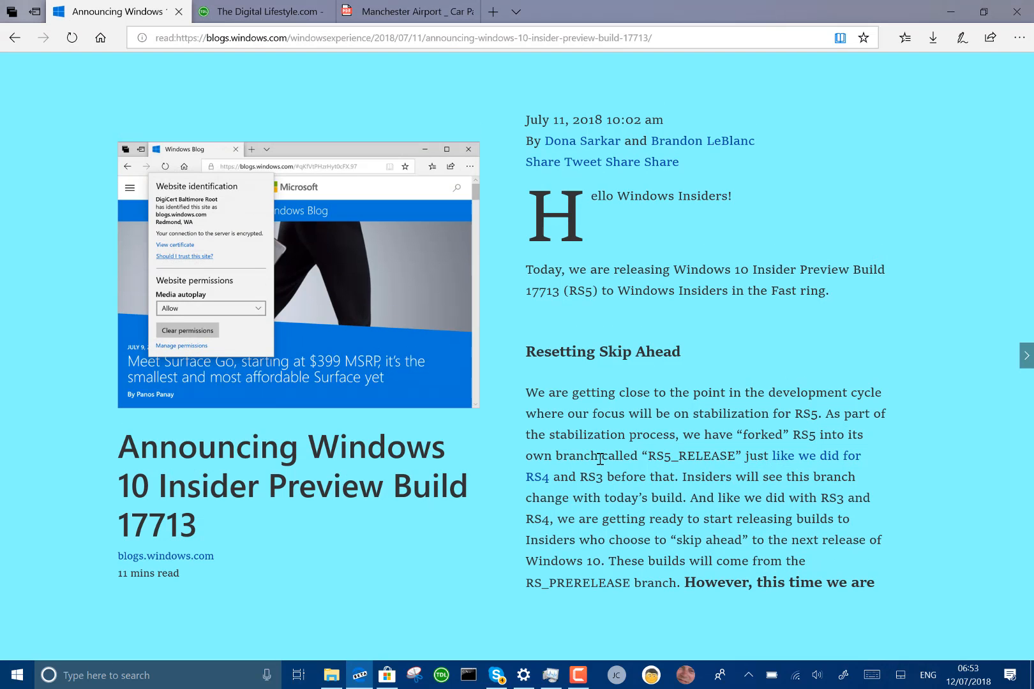
Step: Check The Digital Lifestyle site's media autoplay permission, leaving it on Allow
{"action": "left_click", "coordinate": [261, 12]}
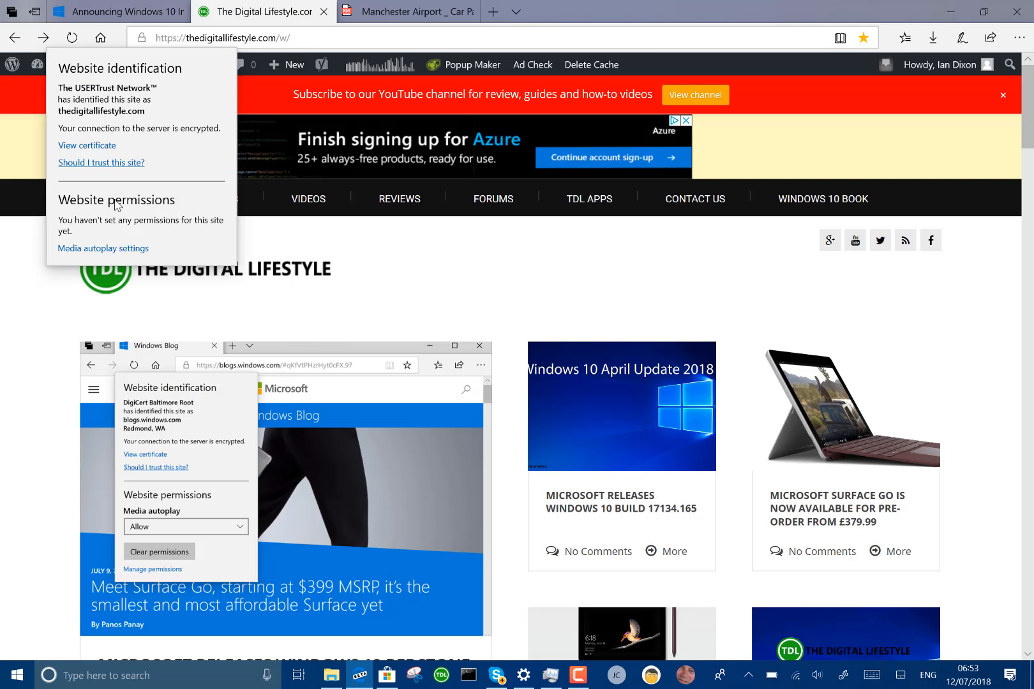
{"action": "left_click", "coordinate": [103, 248]}
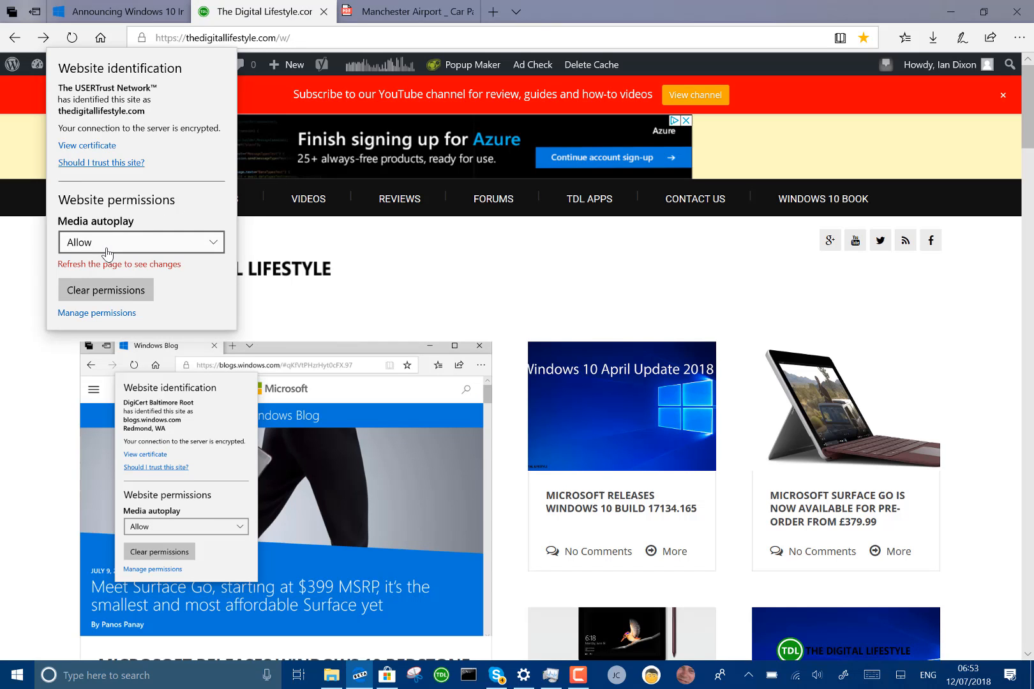
{"action": "left_click", "coordinate": [141, 242]}
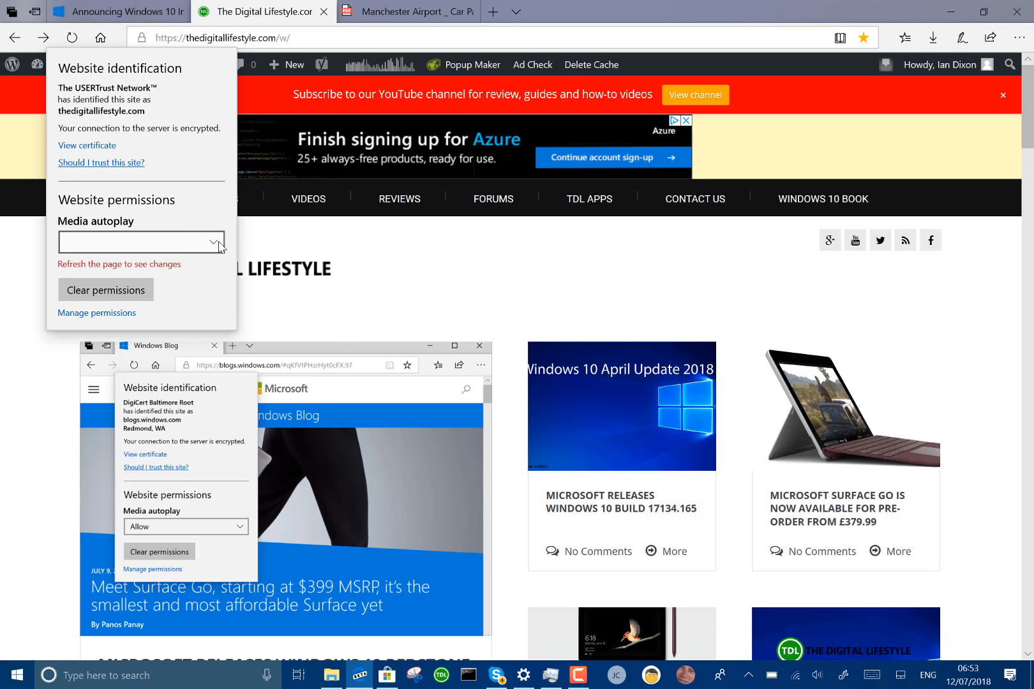
{"action": "left_click", "coordinate": [141, 243]}
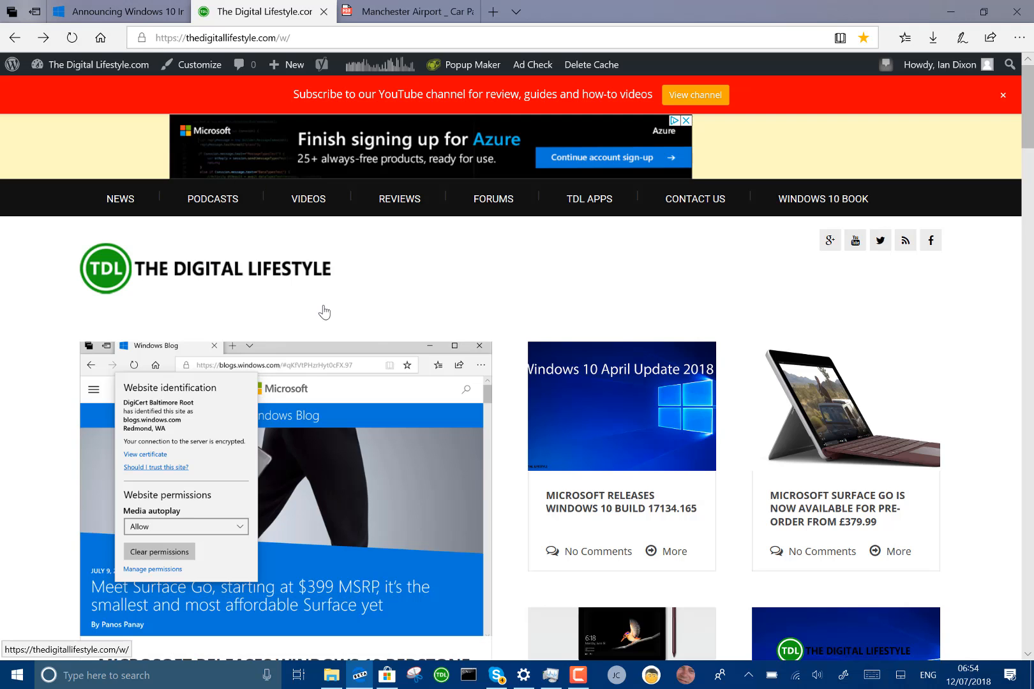
Step: Look up 'Resetting' in the article heading with Edge's built-in dictionary
{"action": "left_click", "coordinate": [118, 11]}
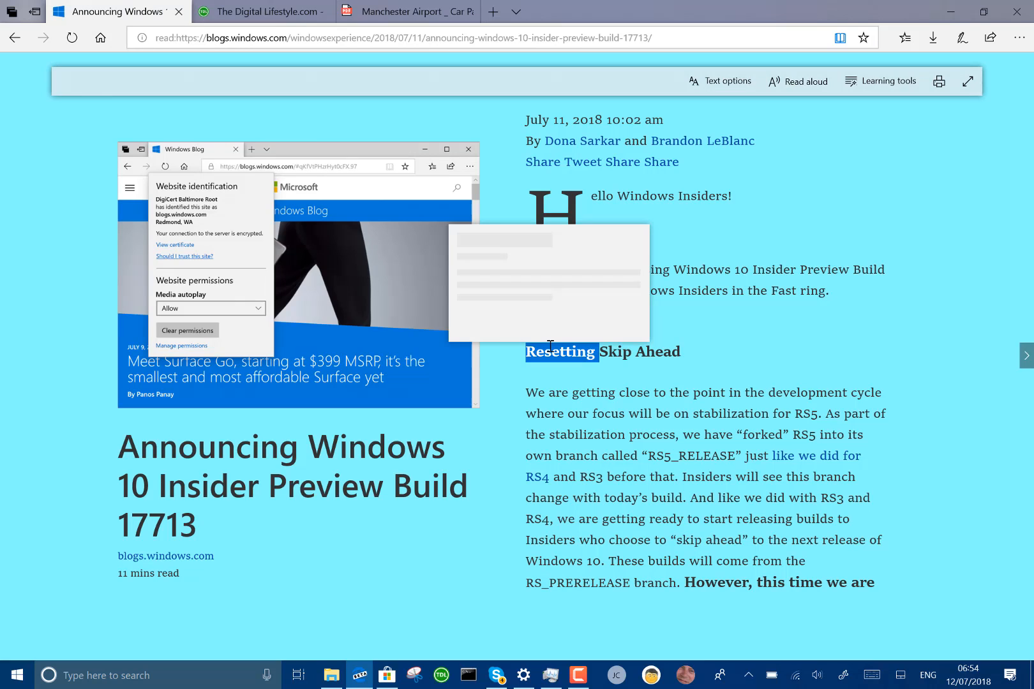
{"action": "double_click", "coordinate": [561, 352]}
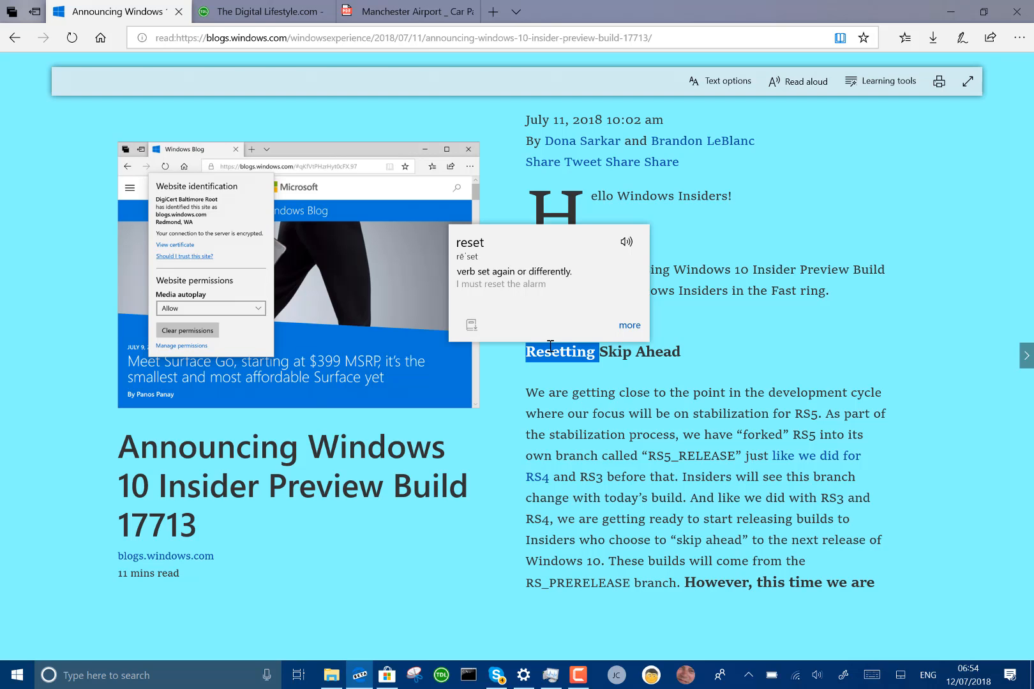
{"action": "mouse_move", "coordinate": [385, 8]}
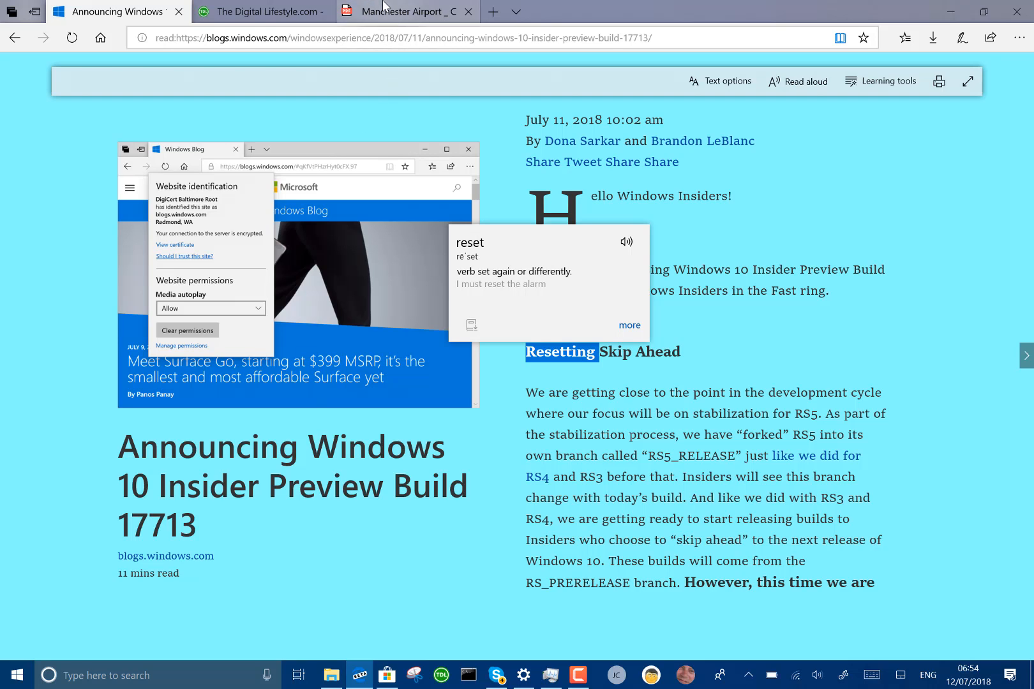
Step: Switch to the Manchester Airport car park booking PDF with its toolbar visible
{"action": "left_click", "coordinate": [417, 12]}
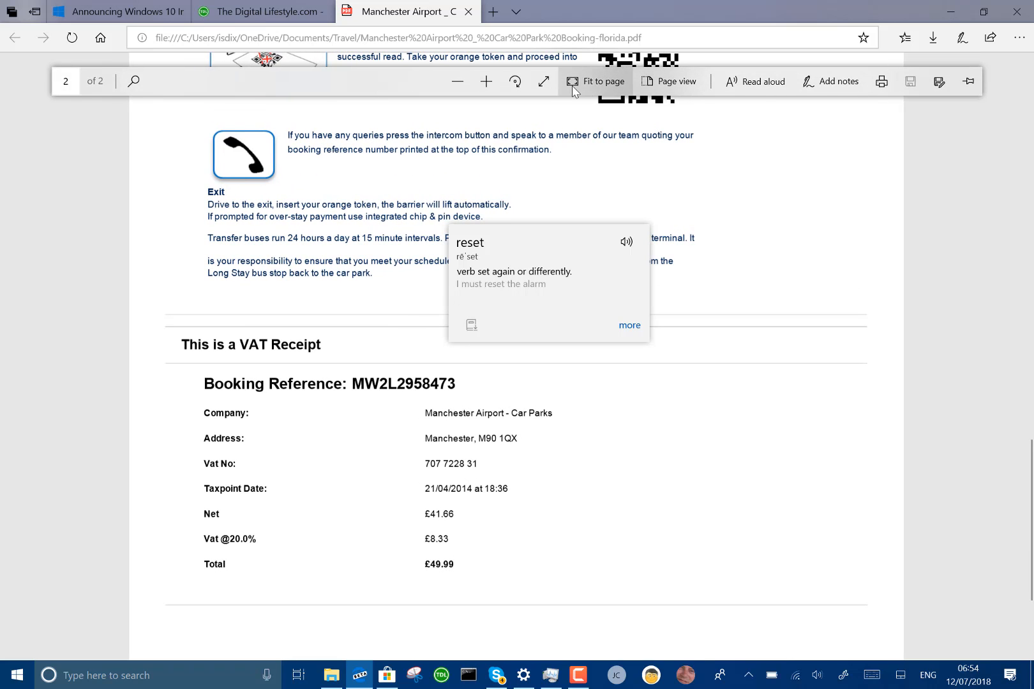
{"action": "mouse_move", "coordinate": [576, 90]}
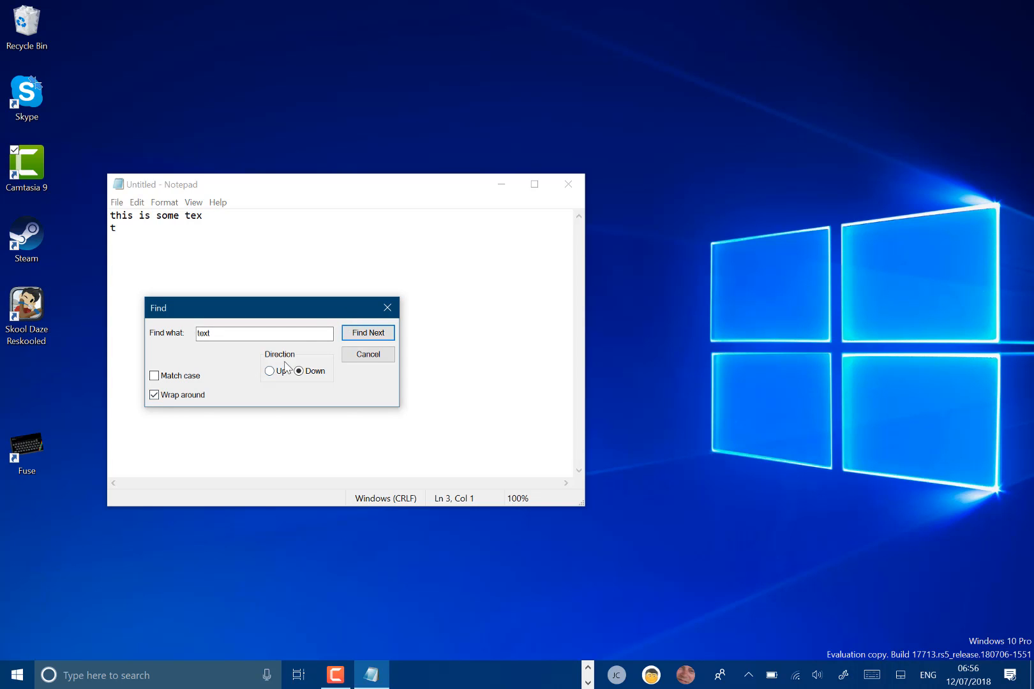
Step: Cancel the Notepad Find dialog after searching for 'text'
{"action": "left_click", "coordinate": [368, 354]}
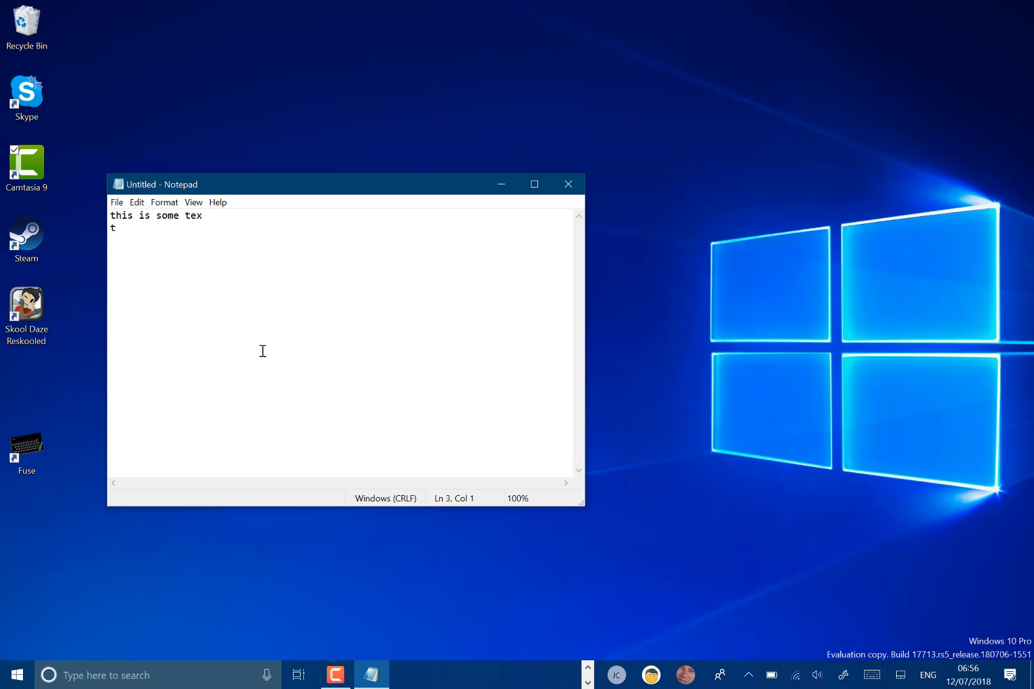
Step: Zoom the note to 400% on one line and narrow the Notepad window
{"action": "key", "text": "Enter"}
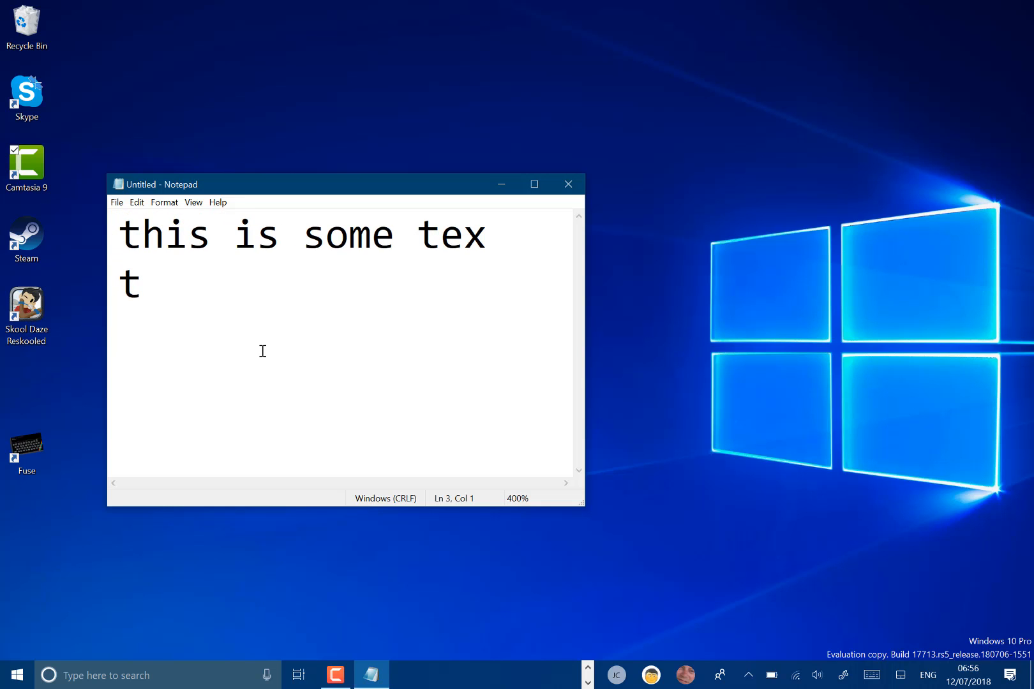
{"action": "left_click_drag", "start_coordinate": [582, 359], "coordinate": [446, 360]}
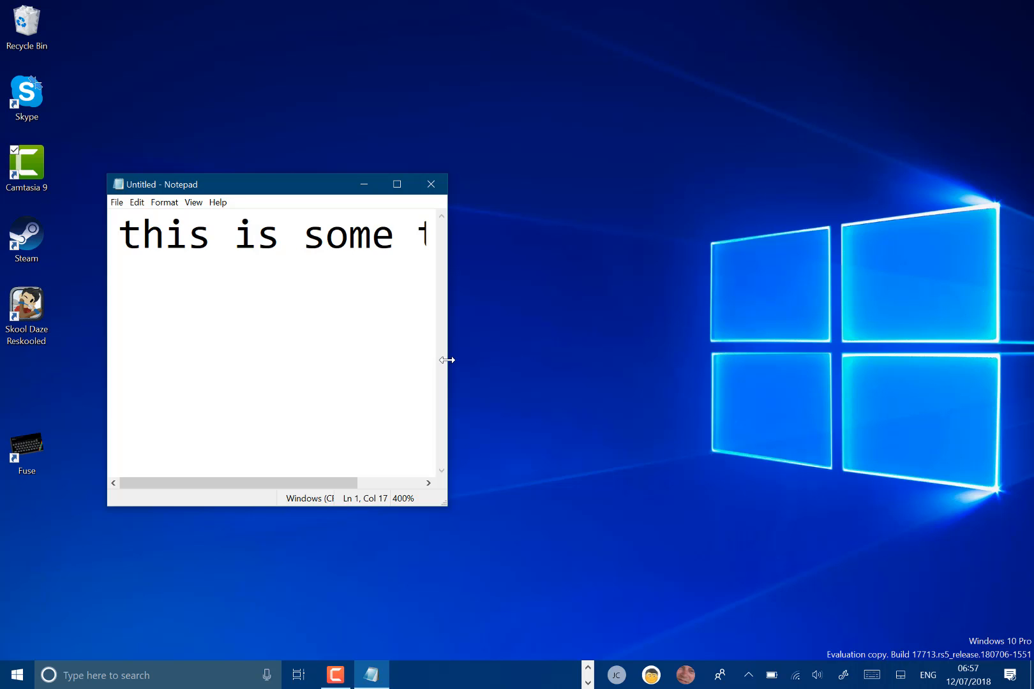
{"action": "mouse_move", "coordinate": [404, 395]}
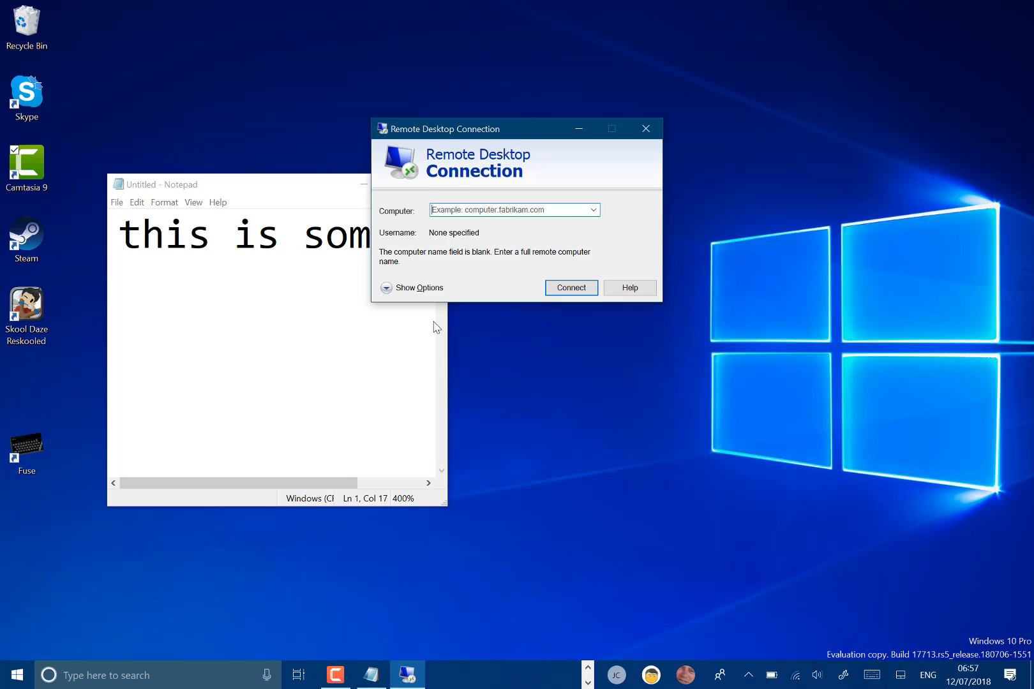
{"action": "mouse_move", "coordinate": [337, 356]}
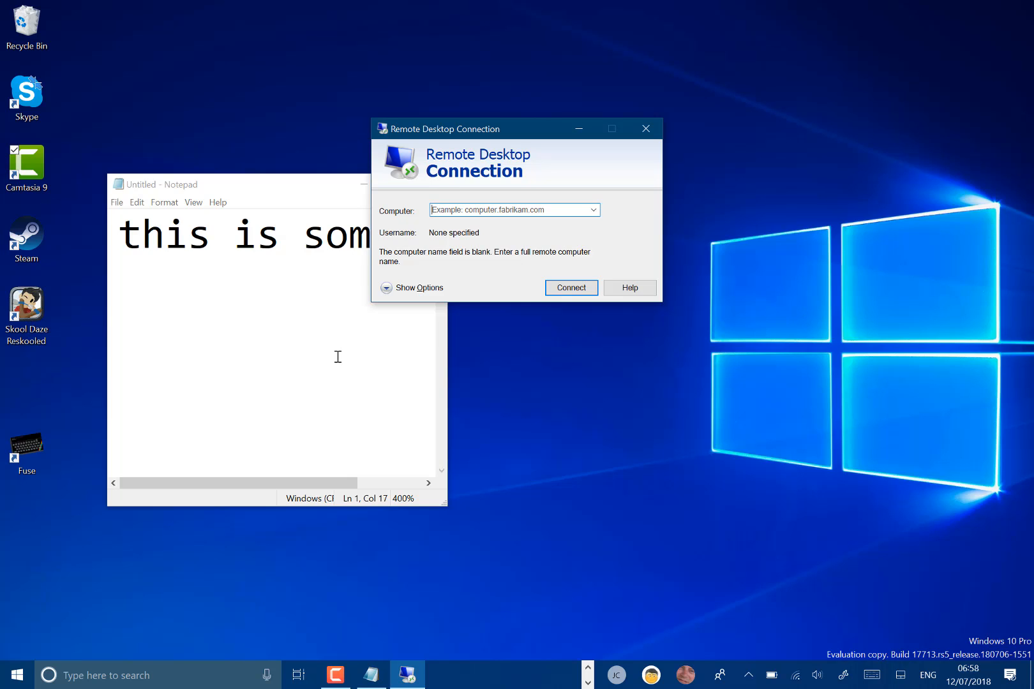
{"action": "mouse_move", "coordinate": [275, 376]}
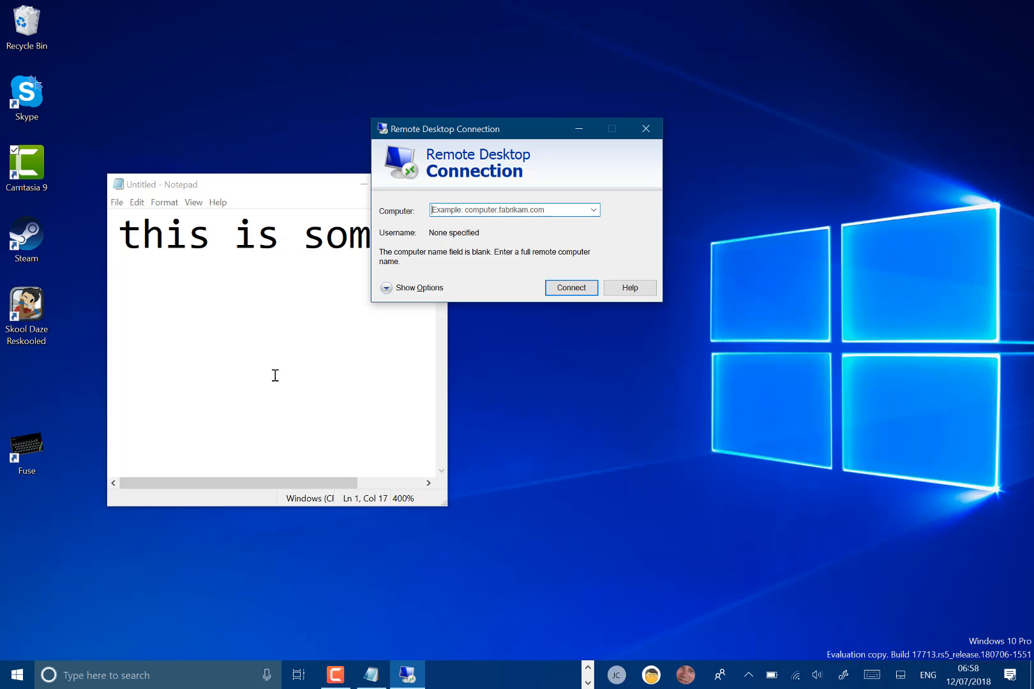
{"action": "mouse_move", "coordinate": [269, 371]}
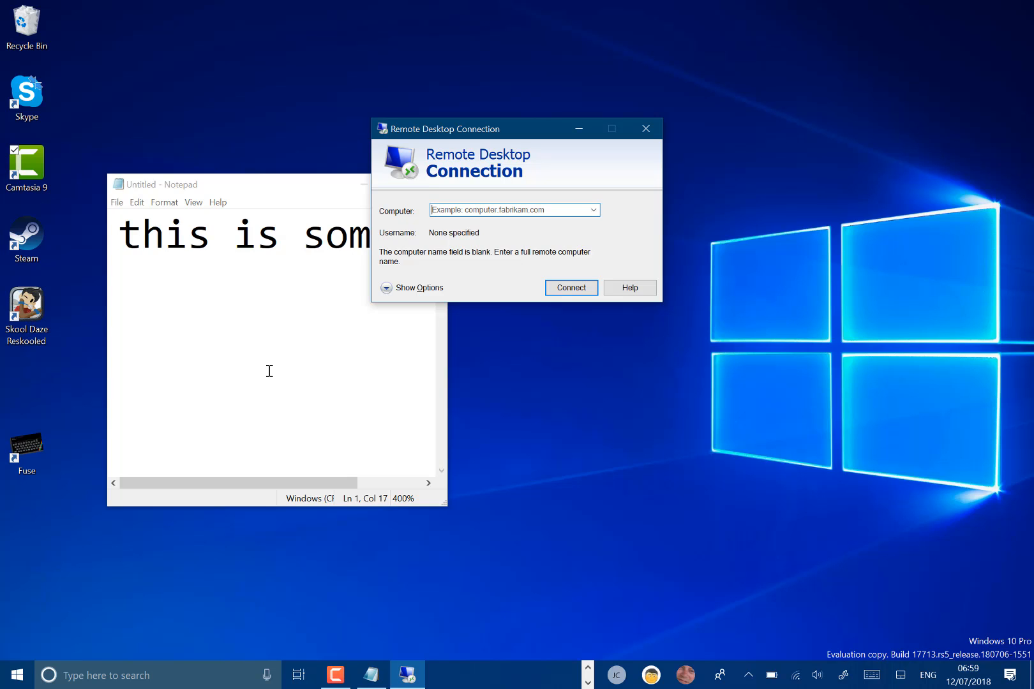
{"action": "mouse_move", "coordinate": [546, 621]}
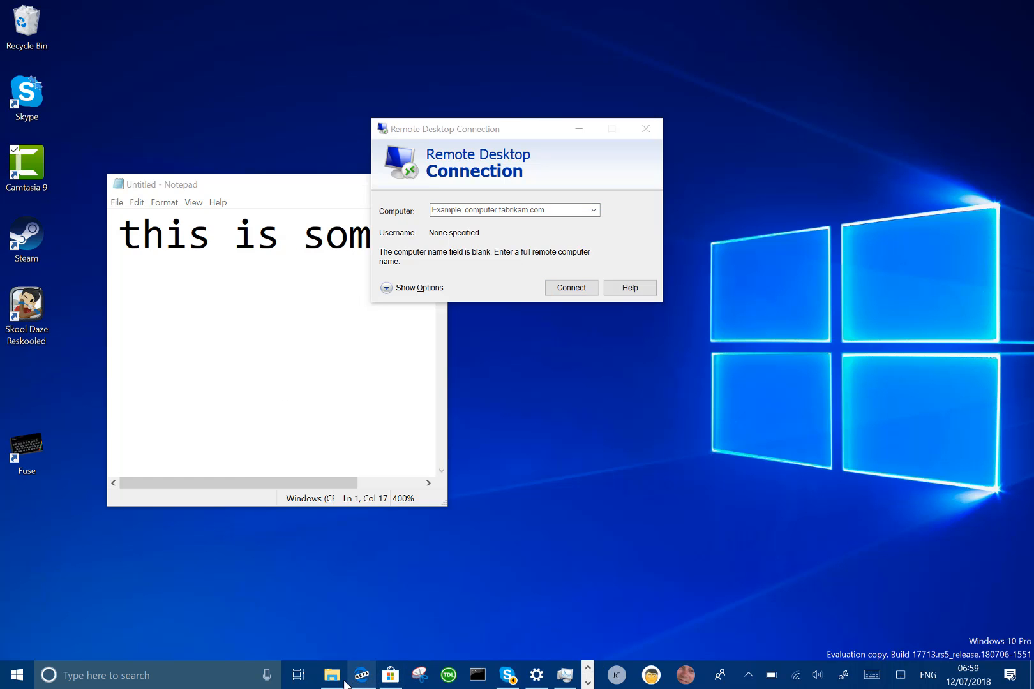
Step: Browse the Screenshots and Documents folders in dark-themed File Explorer
{"action": "left_click", "coordinate": [332, 674]}
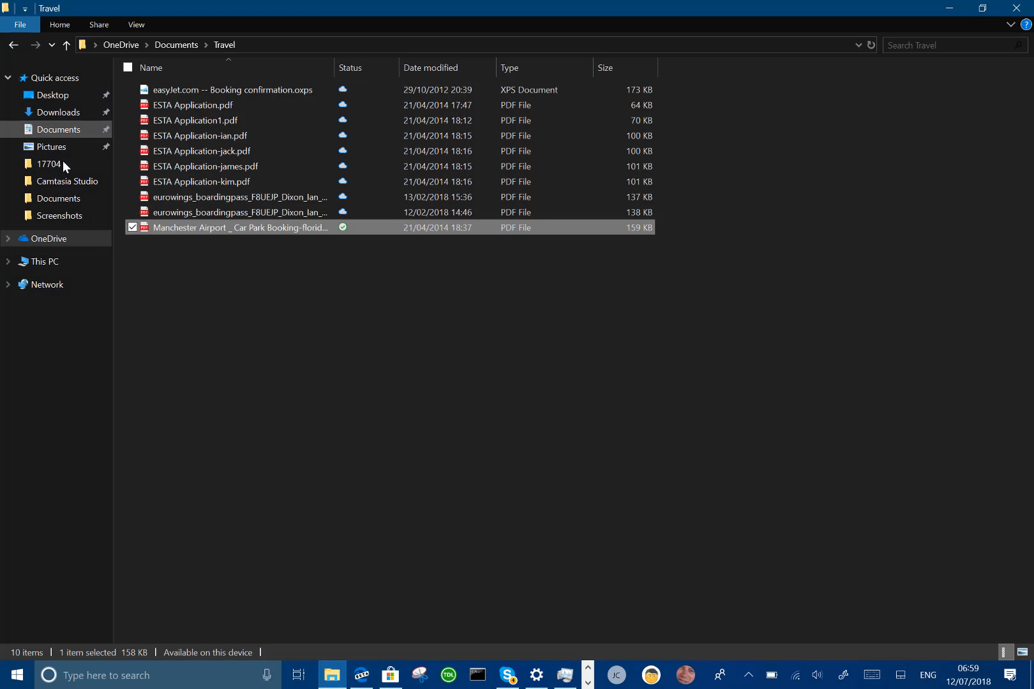
{"action": "left_click", "coordinate": [59, 216]}
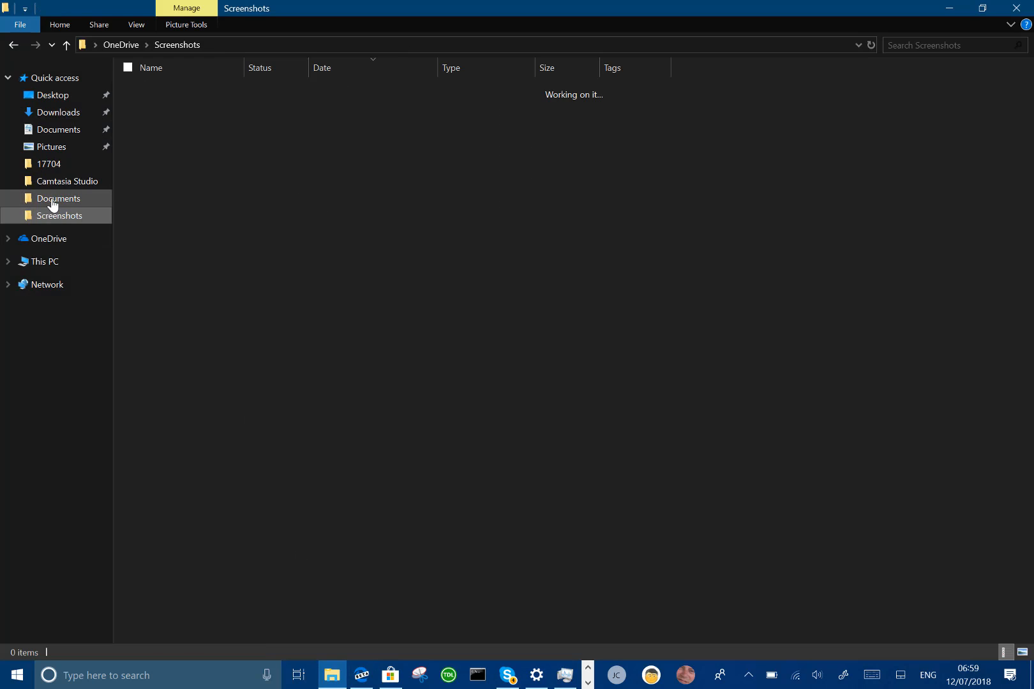
{"action": "left_click", "coordinate": [59, 198]}
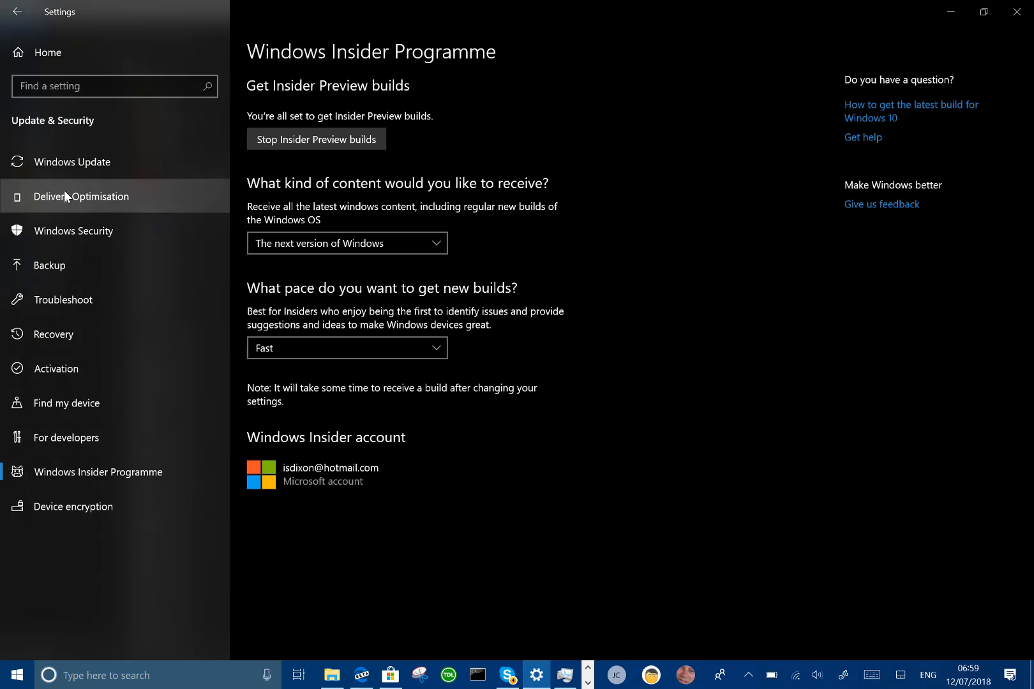
Step: Return Settings to its Home overview and head to Time & Language
{"action": "left_click", "coordinate": [18, 12]}
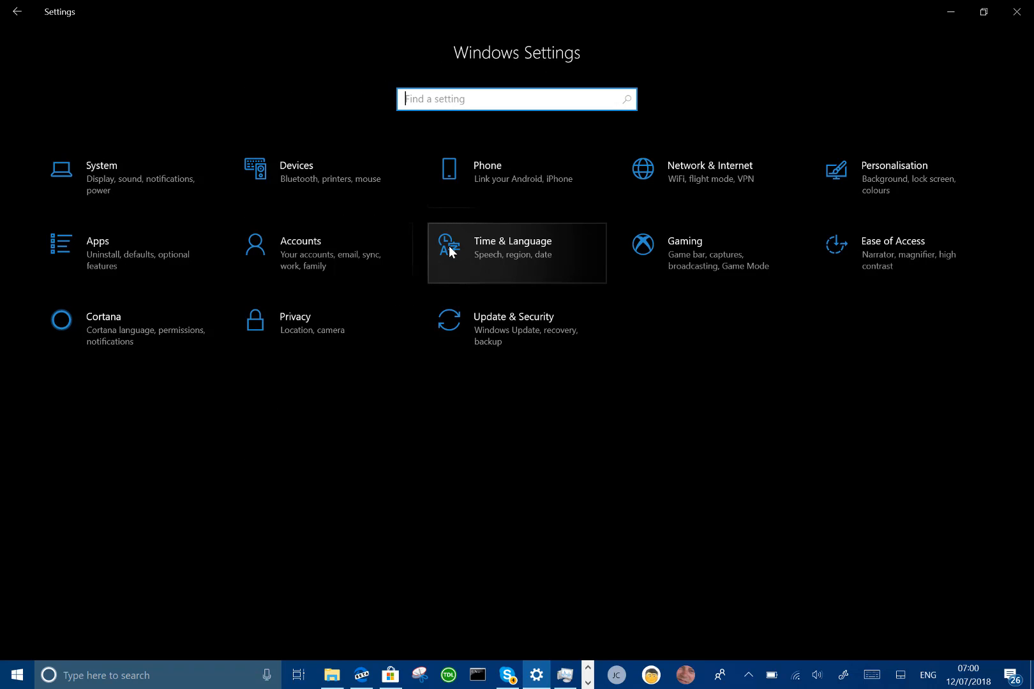
{"action": "left_click", "coordinate": [331, 674]}
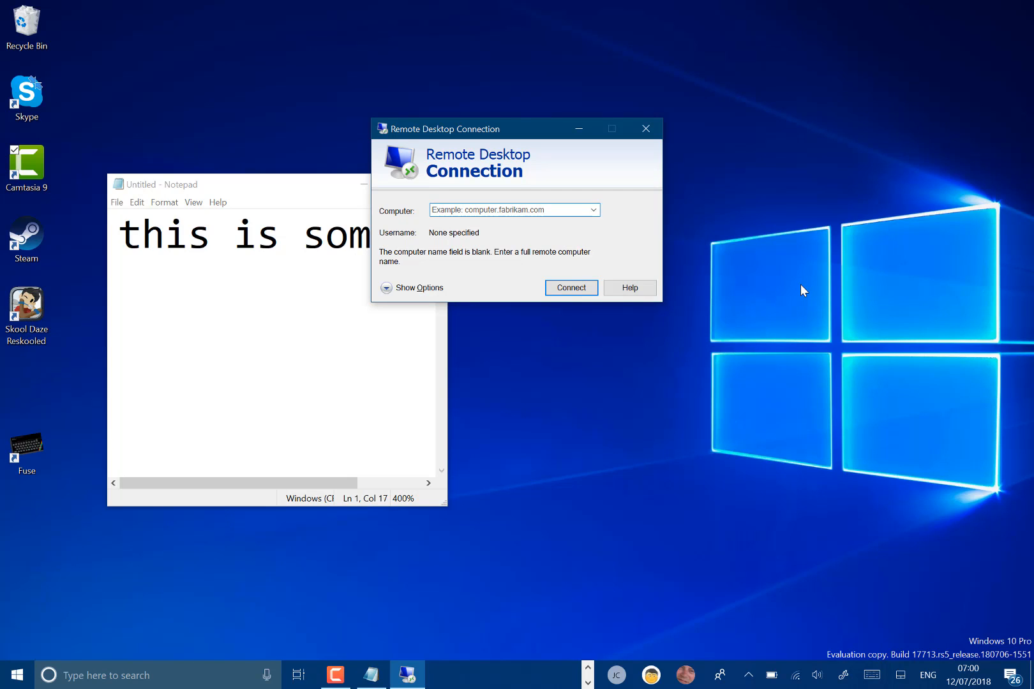
{"action": "mouse_move", "coordinate": [822, 439]}
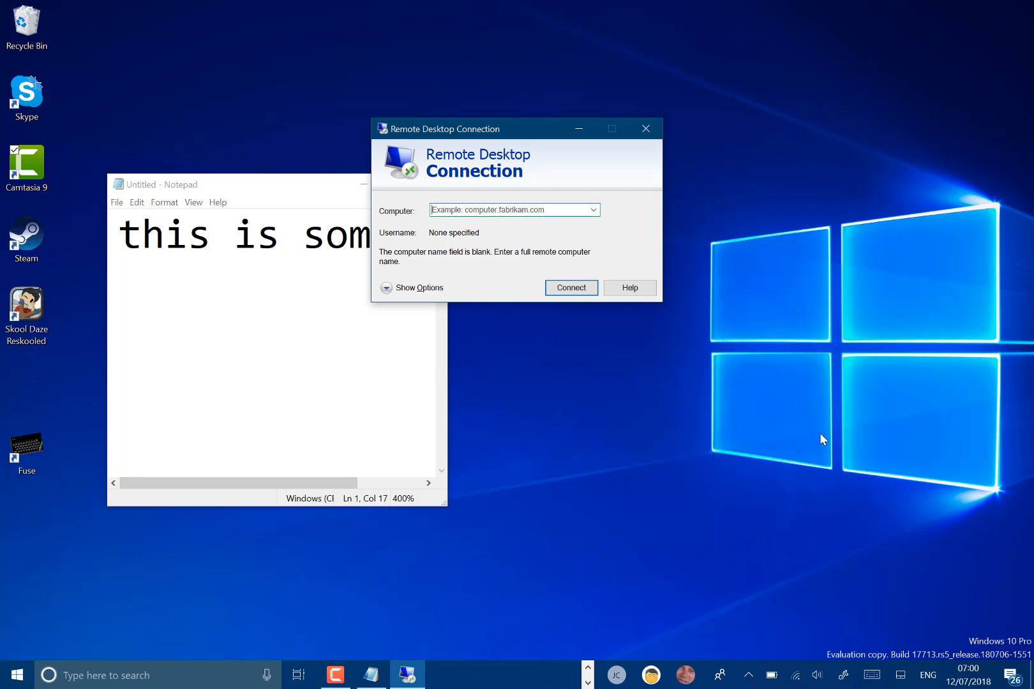